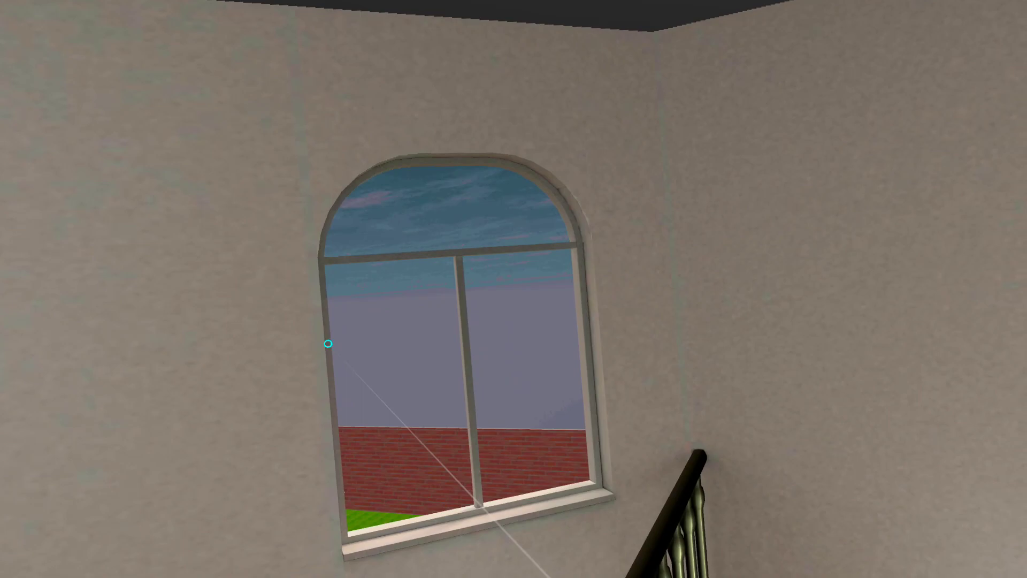
mouse_move(582, 522)
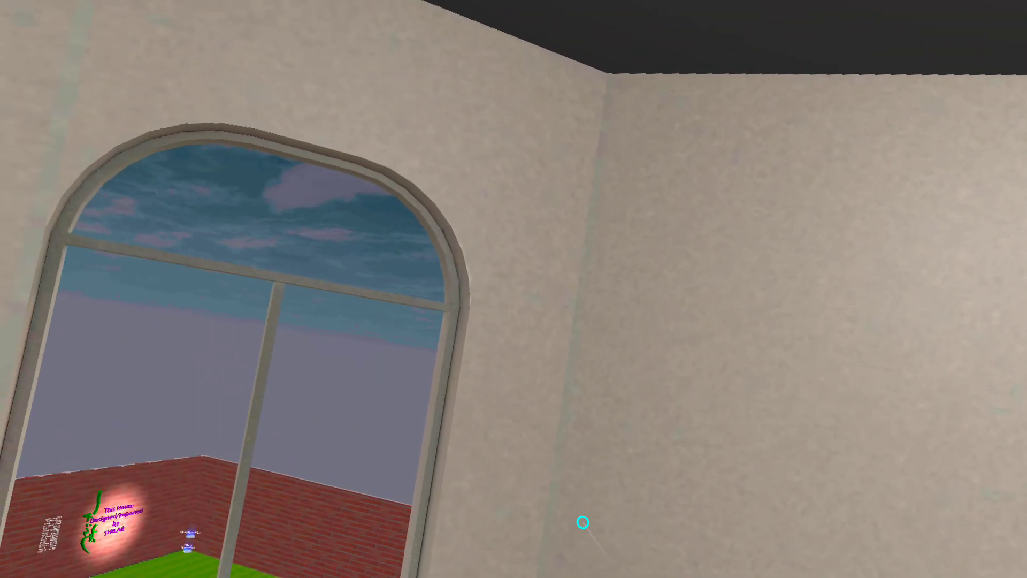